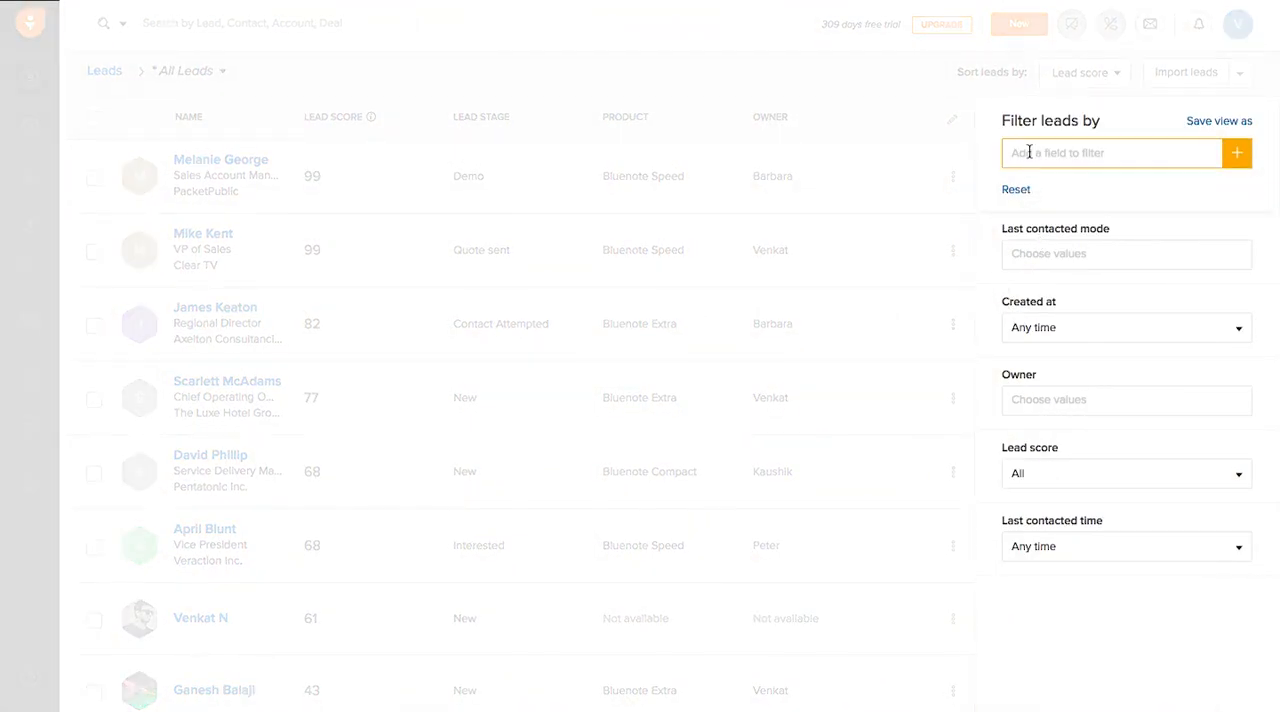
Step: Filter leads by the Lead stage field set to Contact Attempted
type("stag")
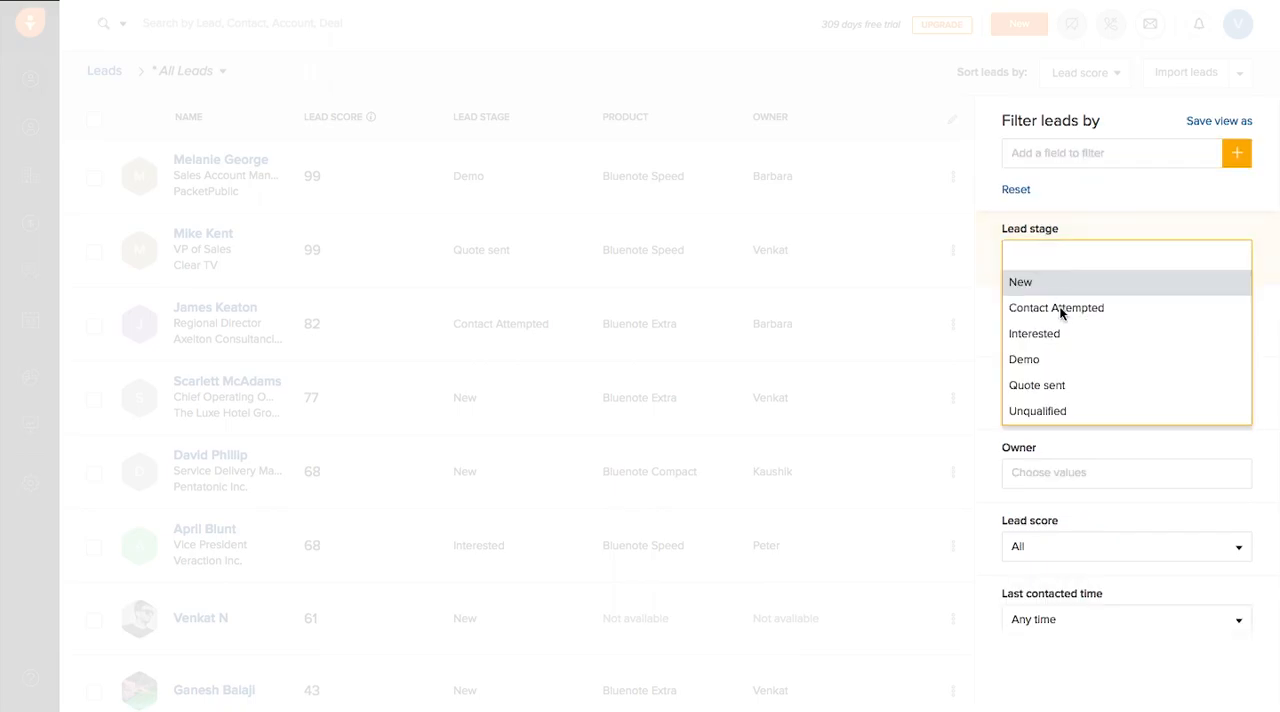
left_click(1056, 307)
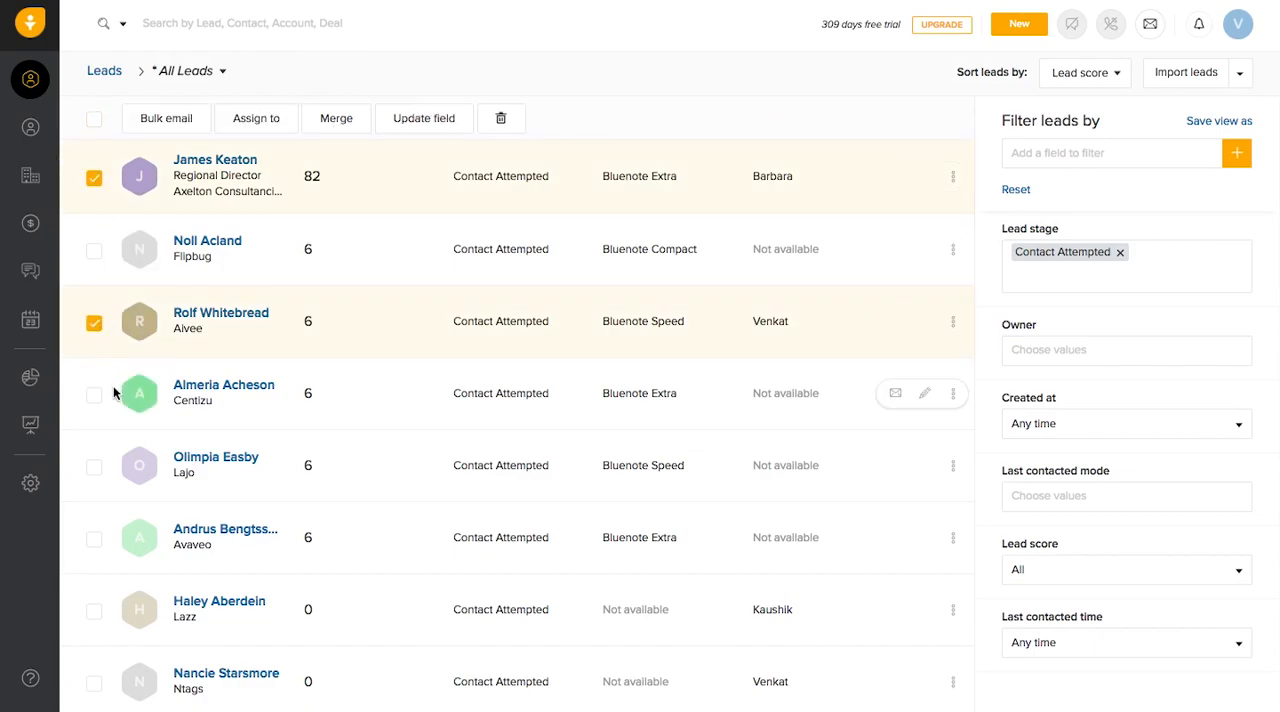
Step: Select every lead on the page, then extend the selection to all 31 leads
left_click(93, 394)
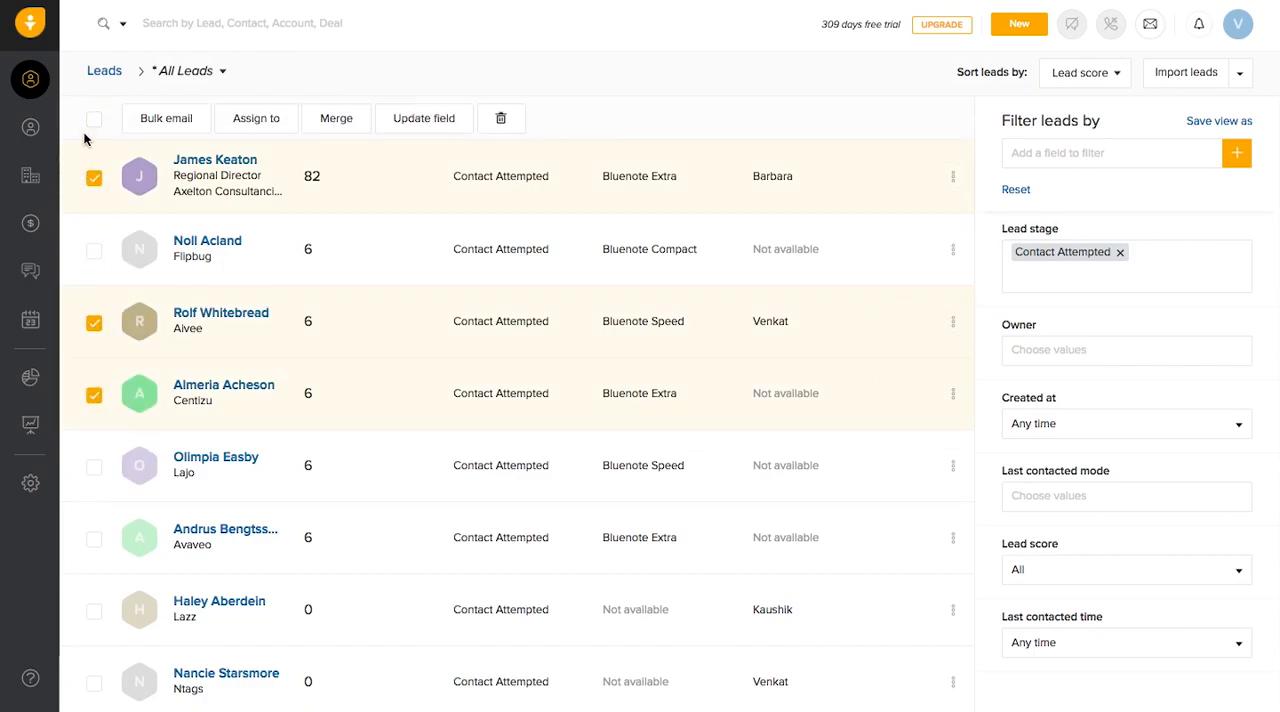
left_click(93, 118)
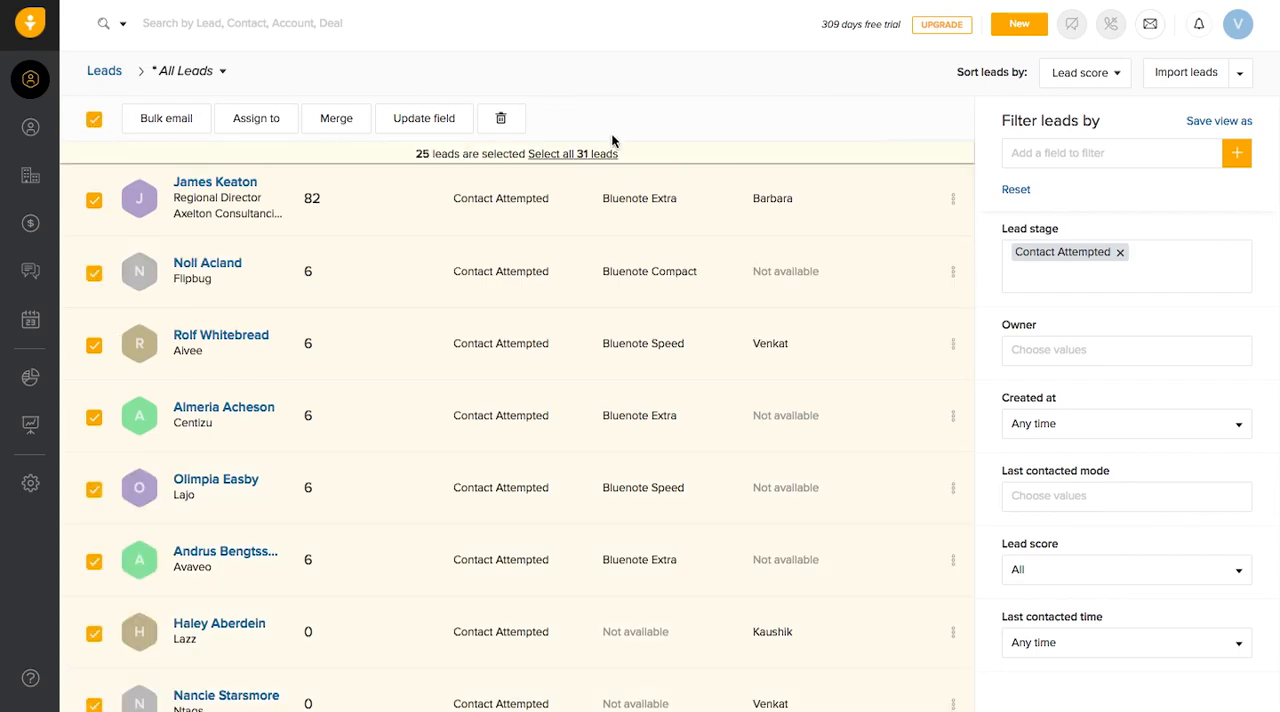
left_click(600, 153)
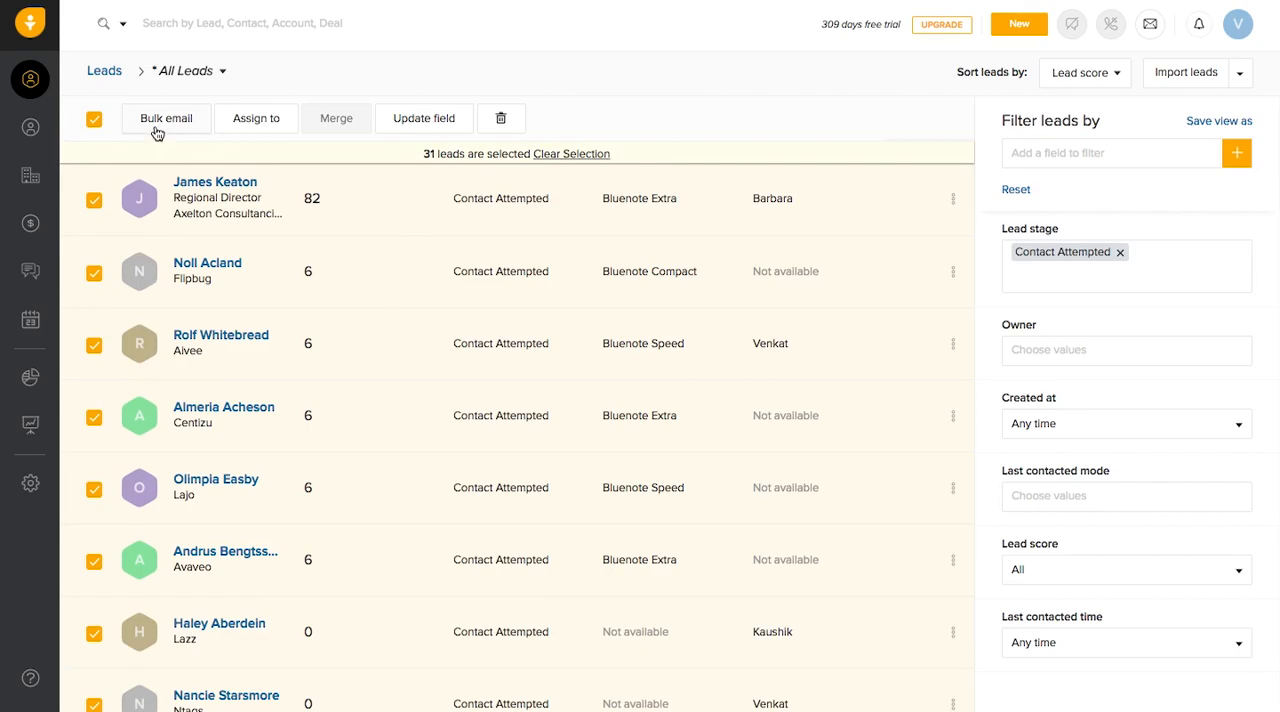
Step: Compose a bulk email and apply the 'Just checking with you' follow-up template
left_click(165, 118)
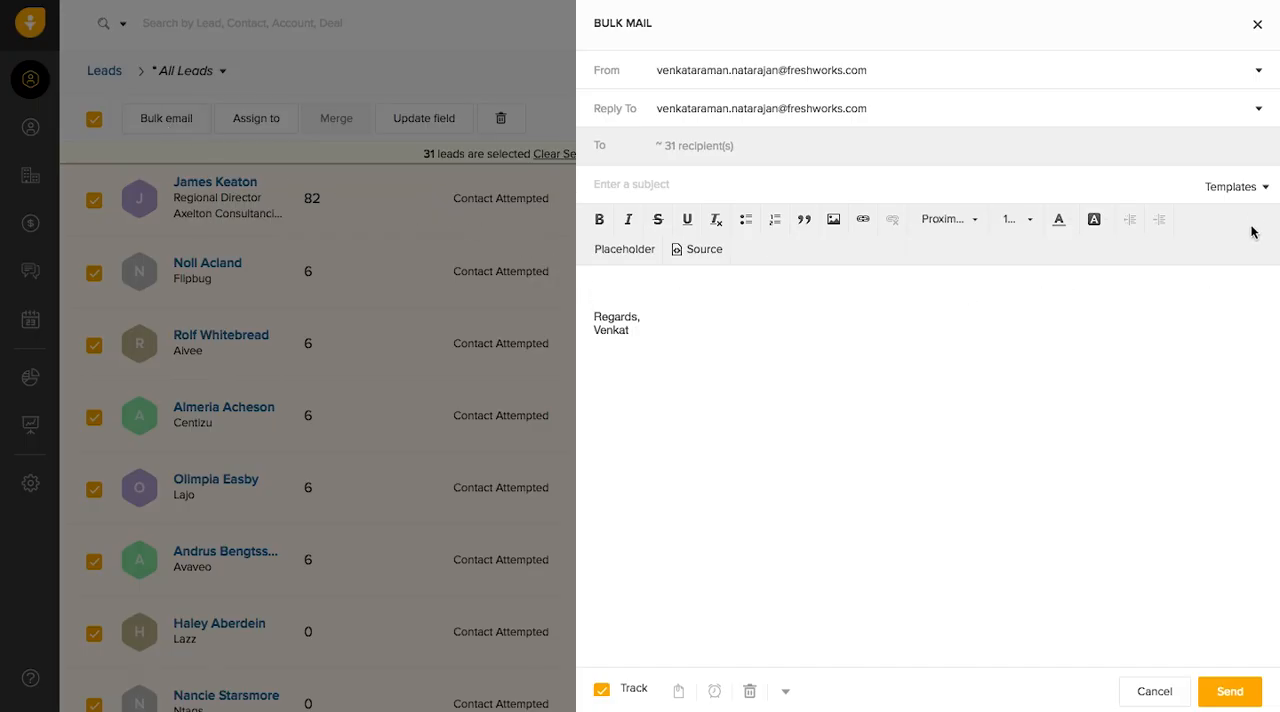
left_click(1235, 186)
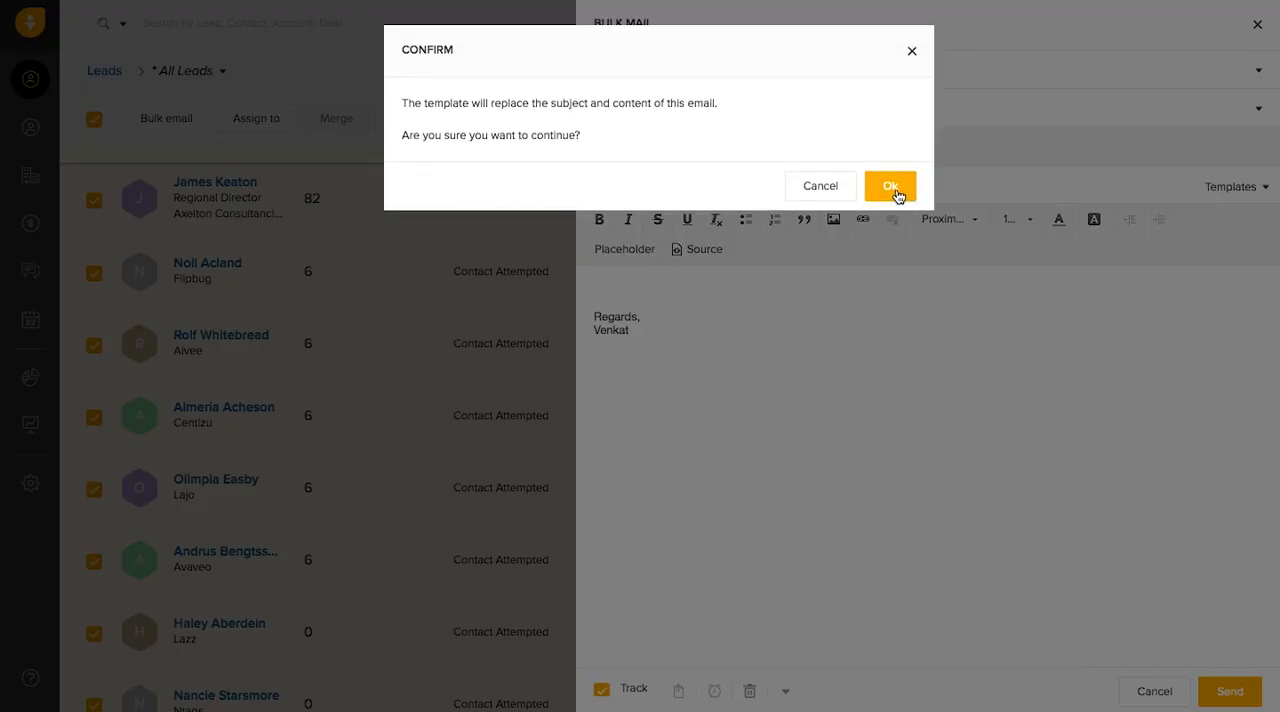
left_click(889, 185)
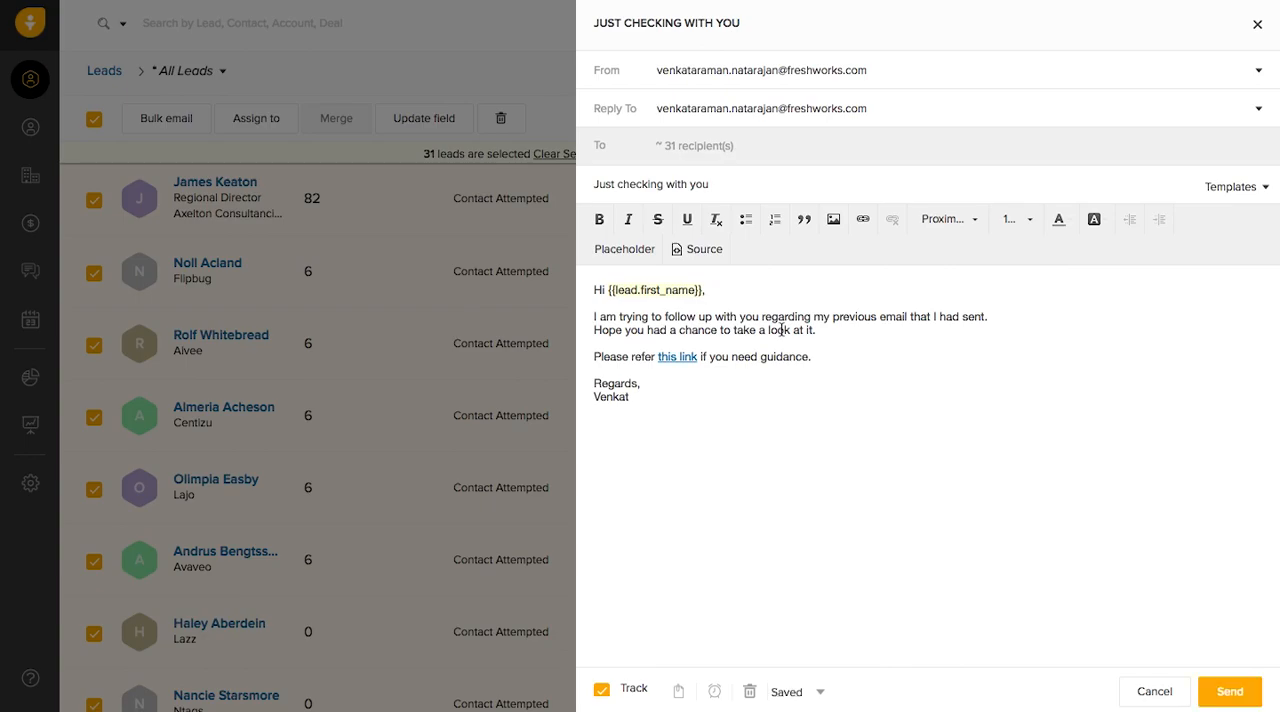